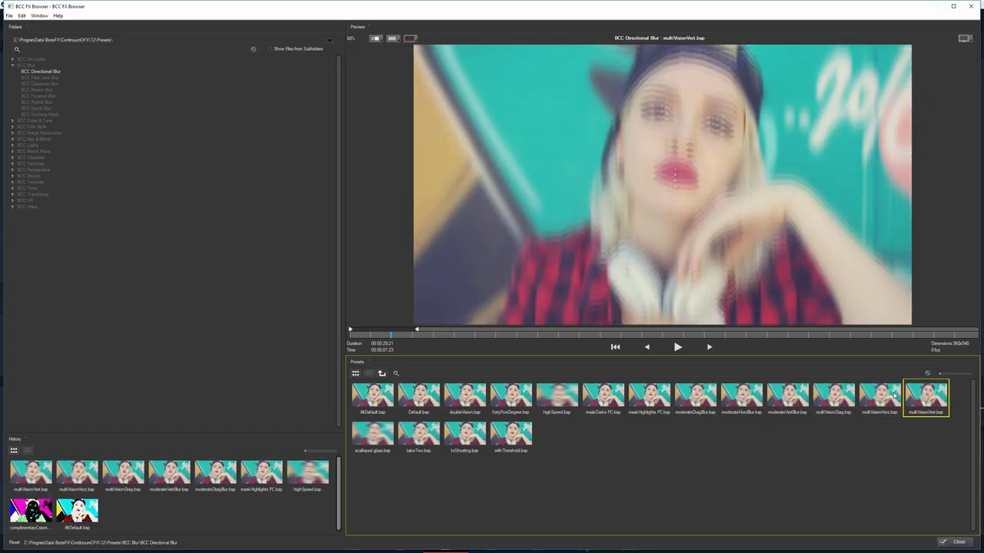
# Step: Close the FX Browser and return to the Resolve Edit page timeline
pyautogui.click(419, 433)
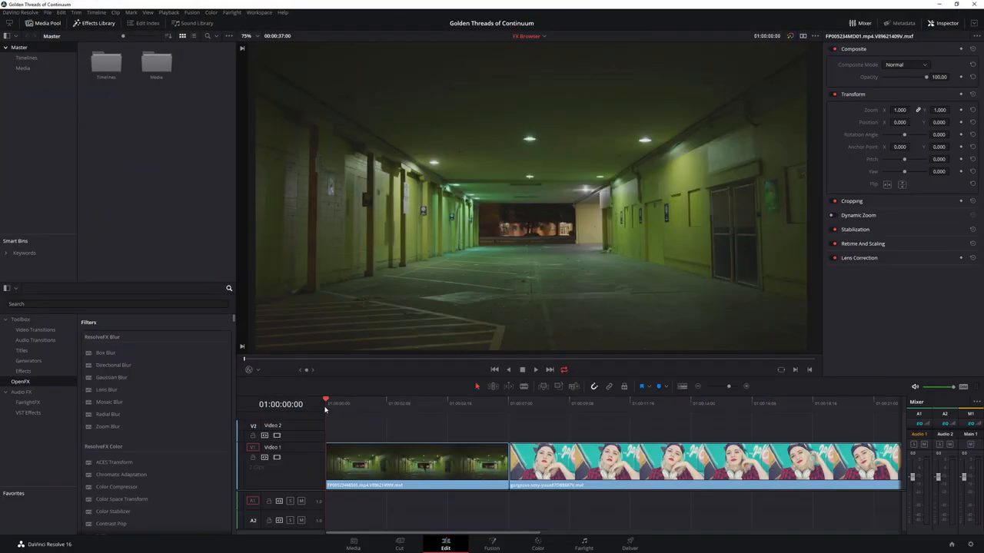
# Step: Scrub the playhead through the tunnel clip and launch the FX Browser for BCC Video Glitch from the Inspector
pyautogui.click(438, 402)
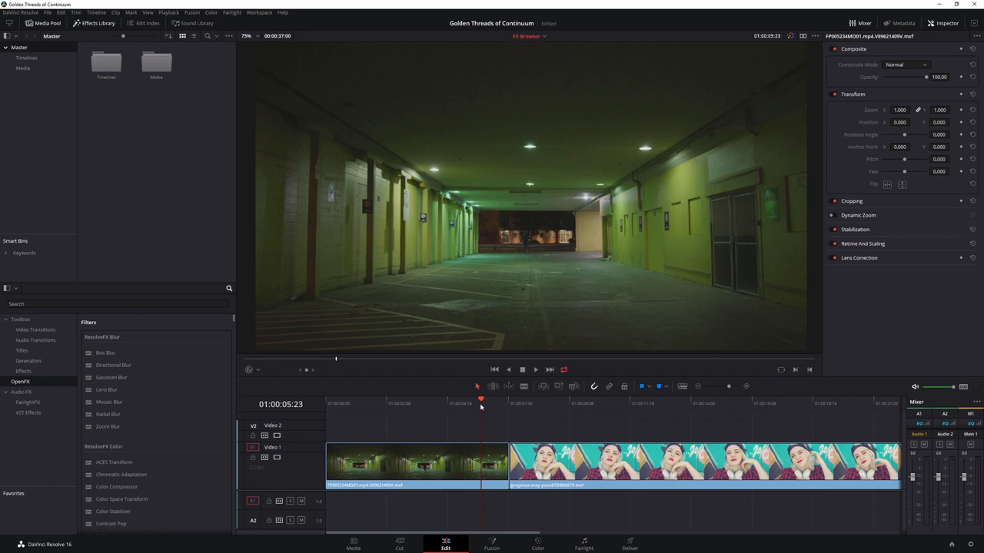
pyautogui.click(430, 403)
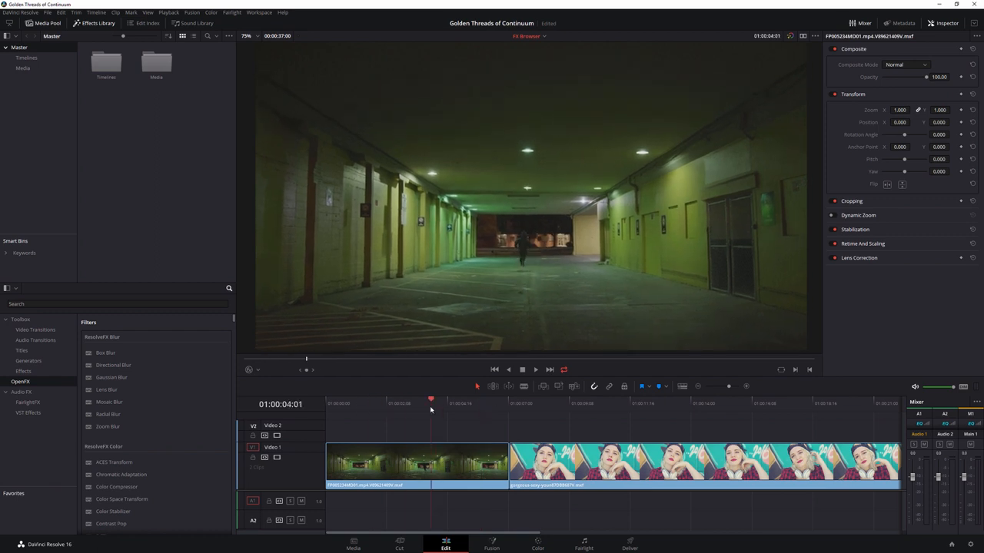
pyautogui.click(418, 400)
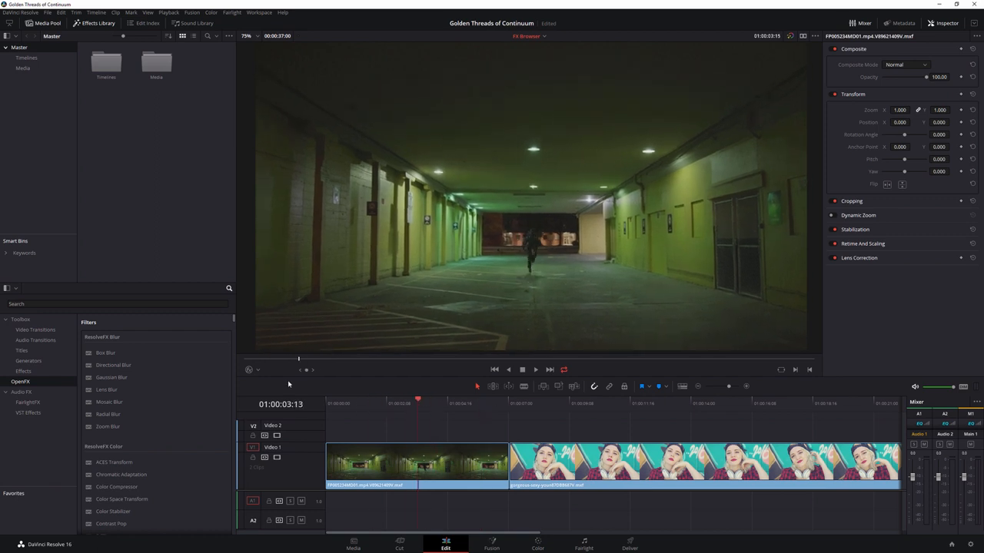
pyautogui.click(116, 304)
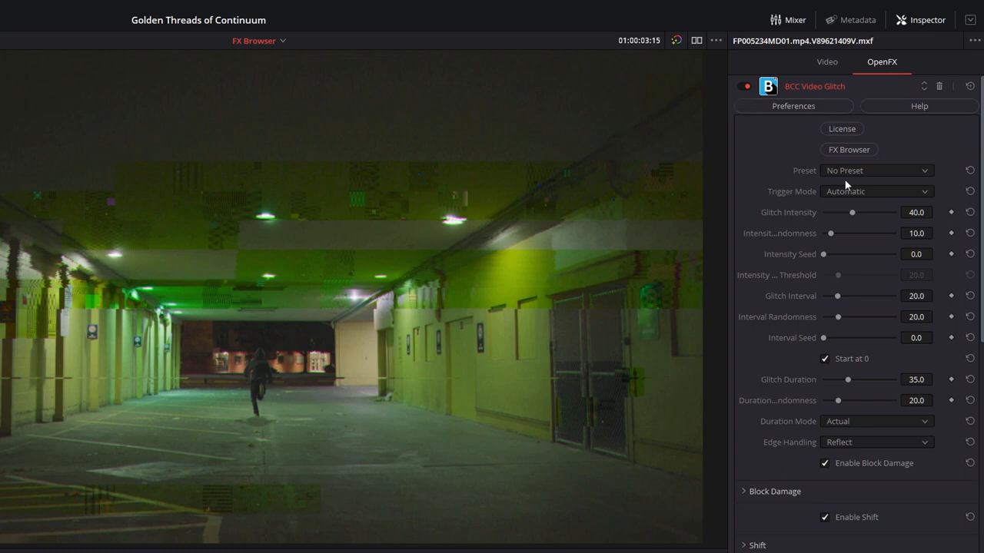
pyautogui.click(848, 149)
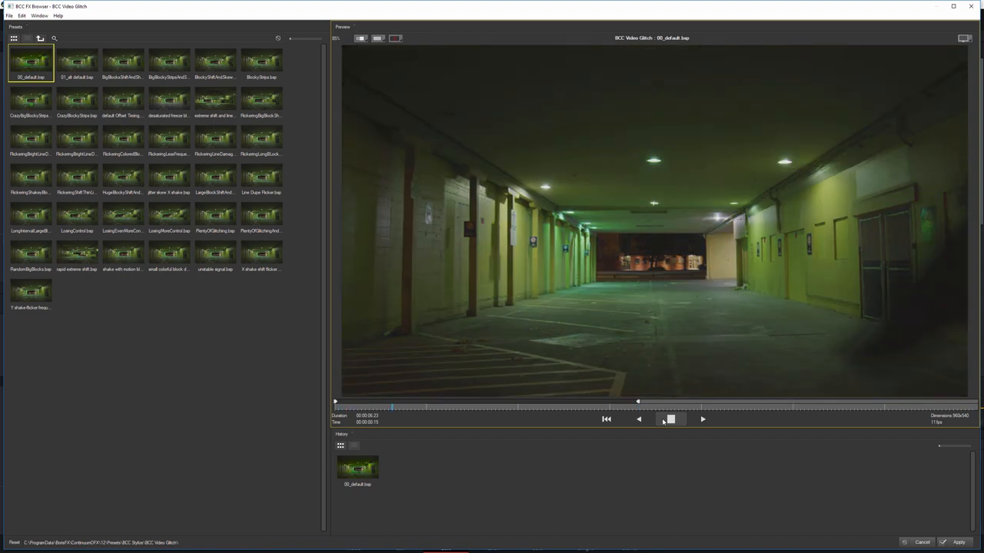
# Step: Play the preview and audition BigBlocks, extreme shift and FlickeringLineDamage glitch presets
pyautogui.click(701, 418)
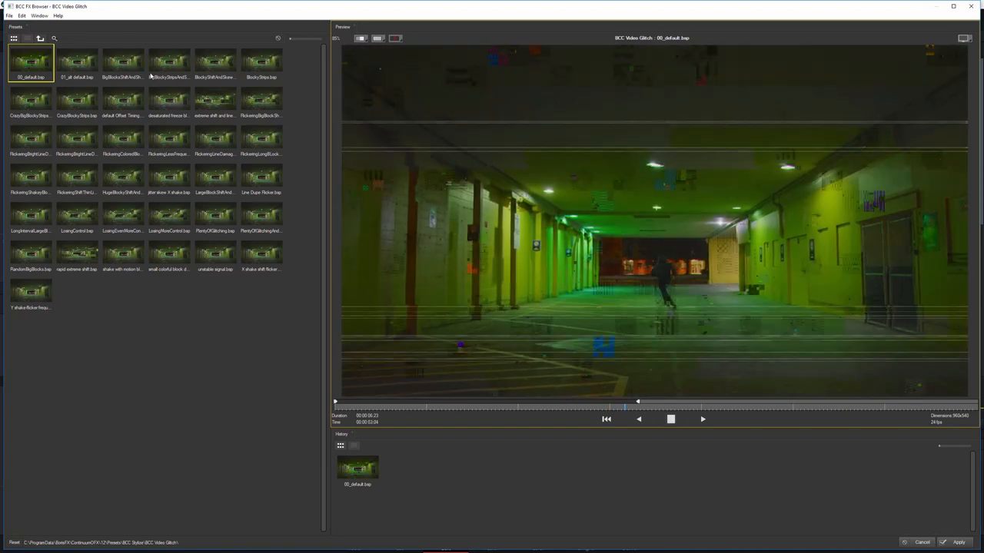
pyautogui.click(123, 62)
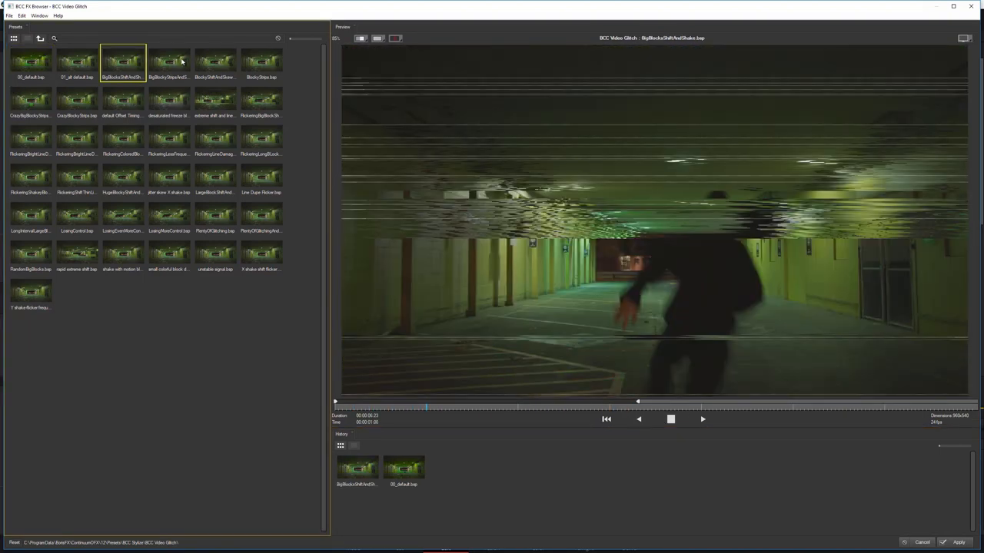
pyautogui.click(168, 62)
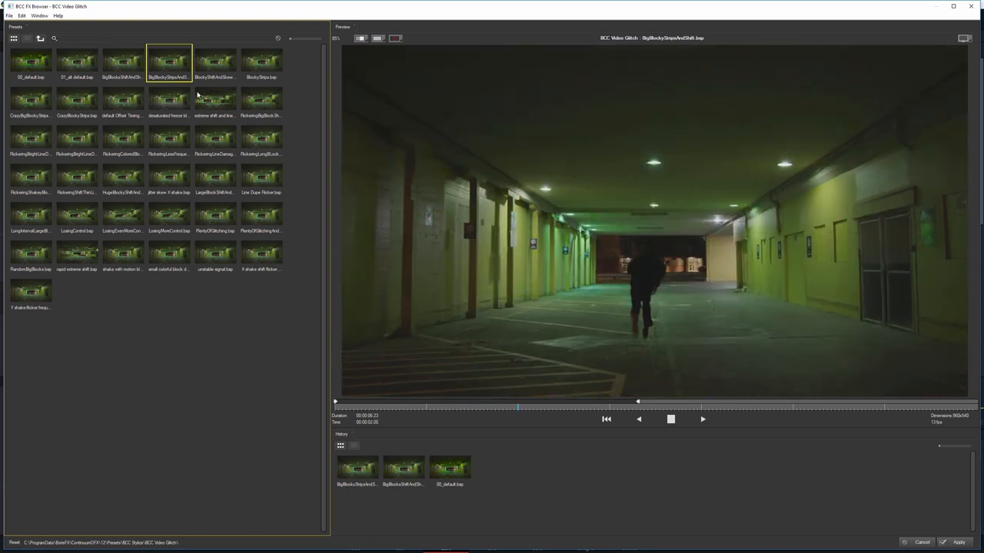
pyautogui.click(215, 100)
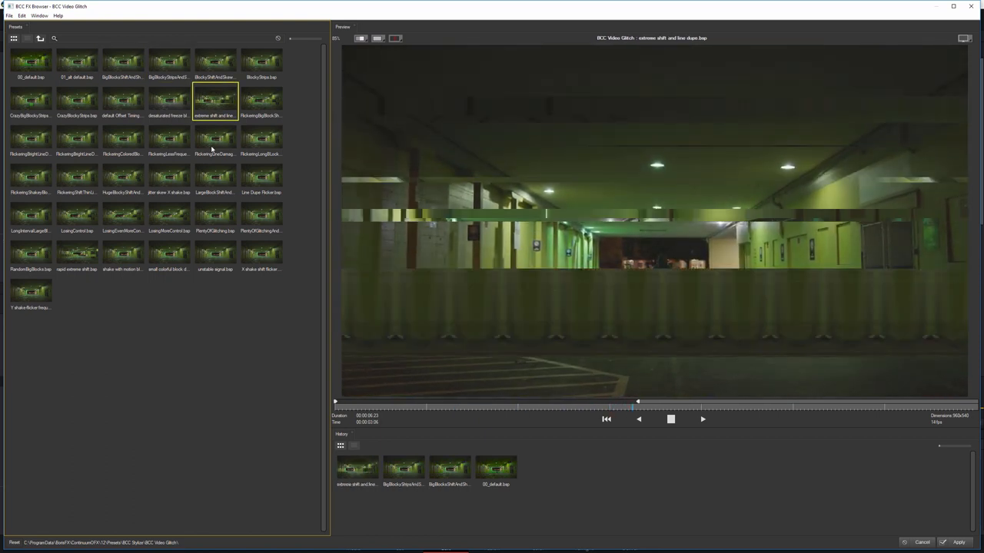
pyautogui.click(215, 138)
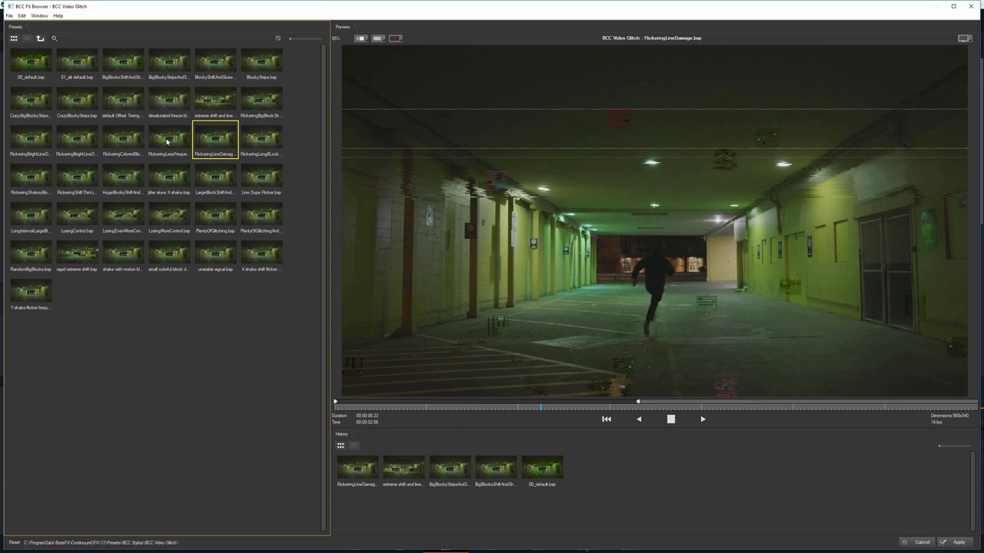
pyautogui.click(170, 138)
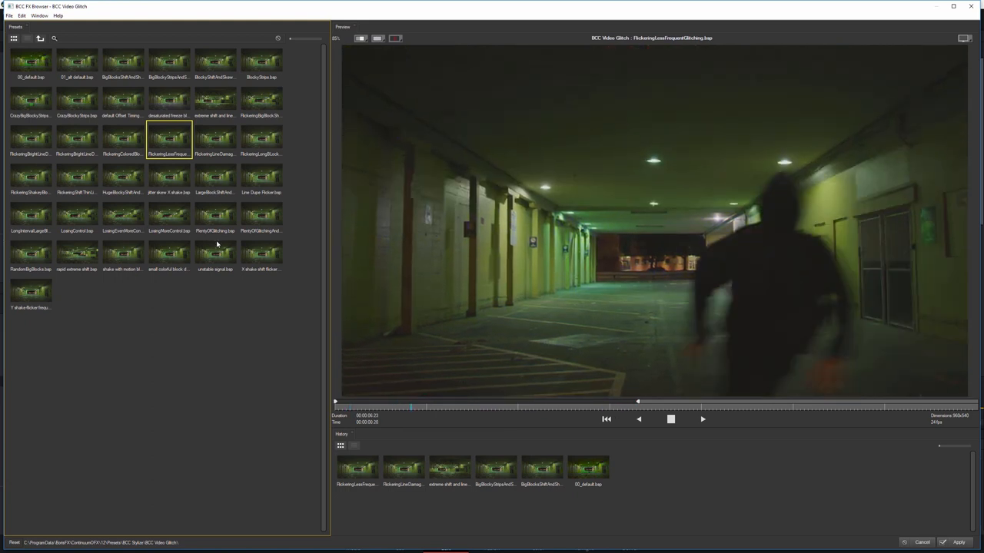
# Step: Preview unstable signal and the last preset, then settle back on unstable signal.bsp
pyautogui.click(215, 254)
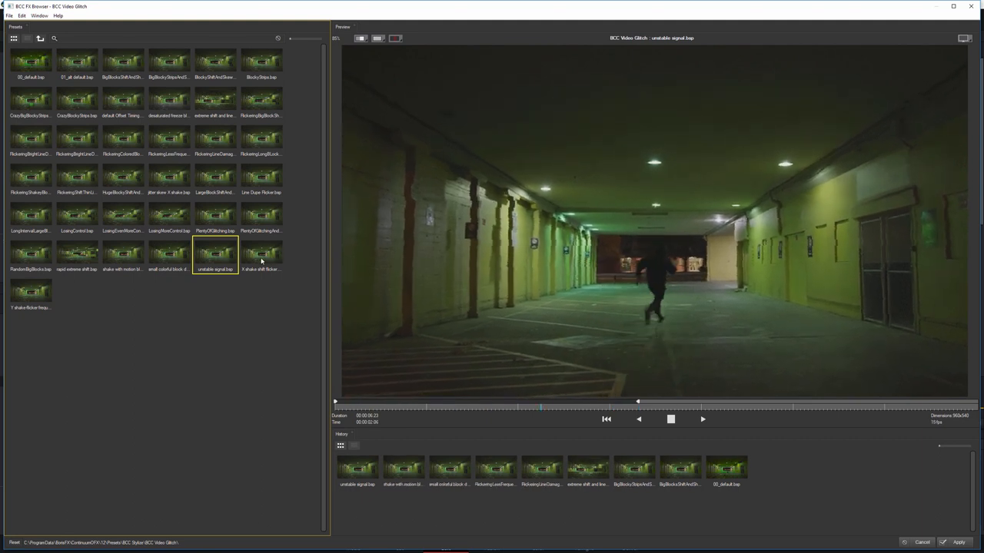
pyautogui.click(30, 292)
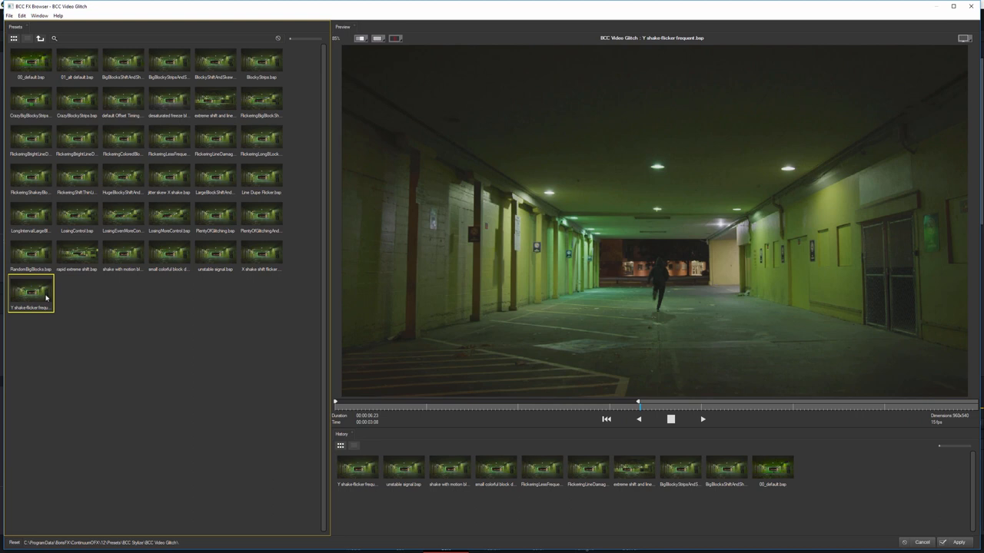
pyautogui.click(216, 253)
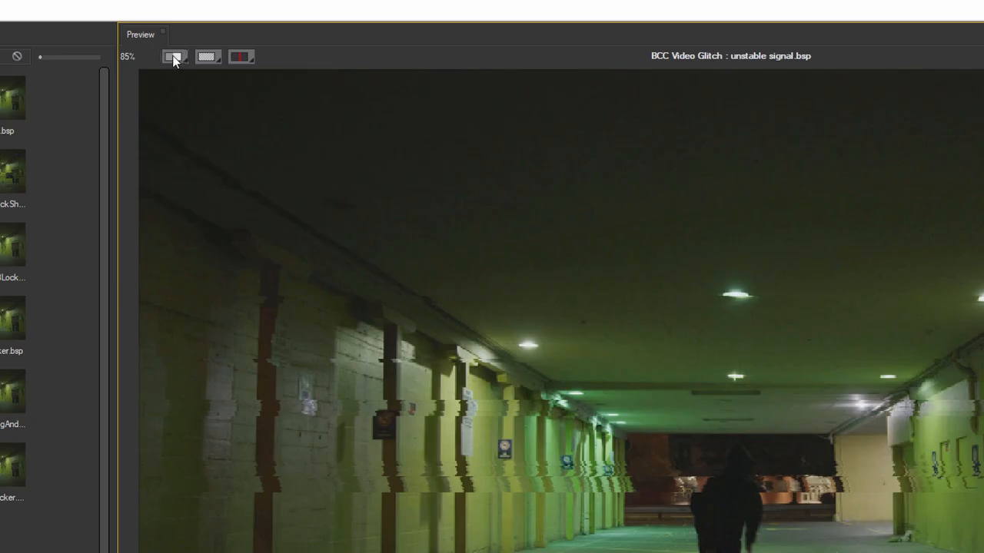
# Step: Bring up the preview resolution choices to render at quarter resolution
pyautogui.click(175, 55)
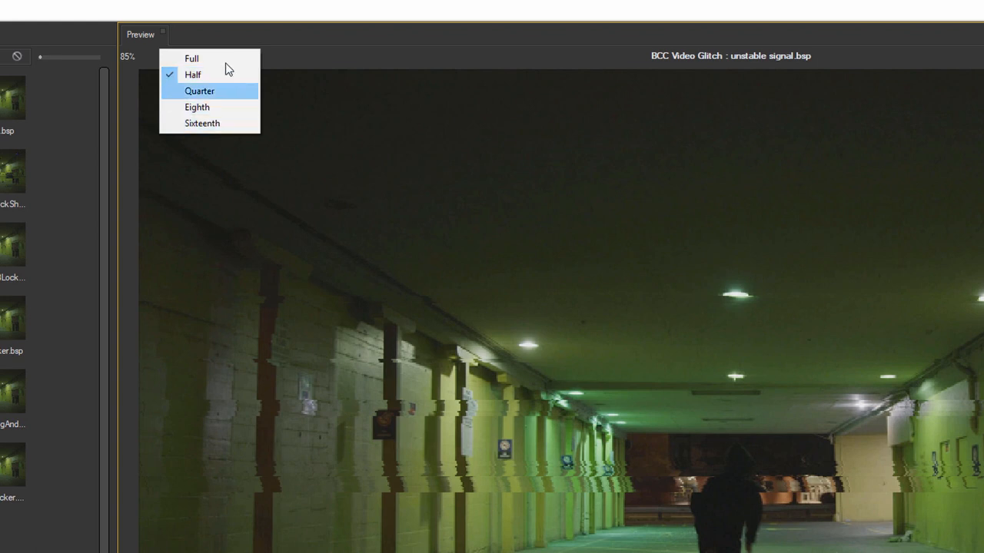
pyautogui.moveTo(227, 96)
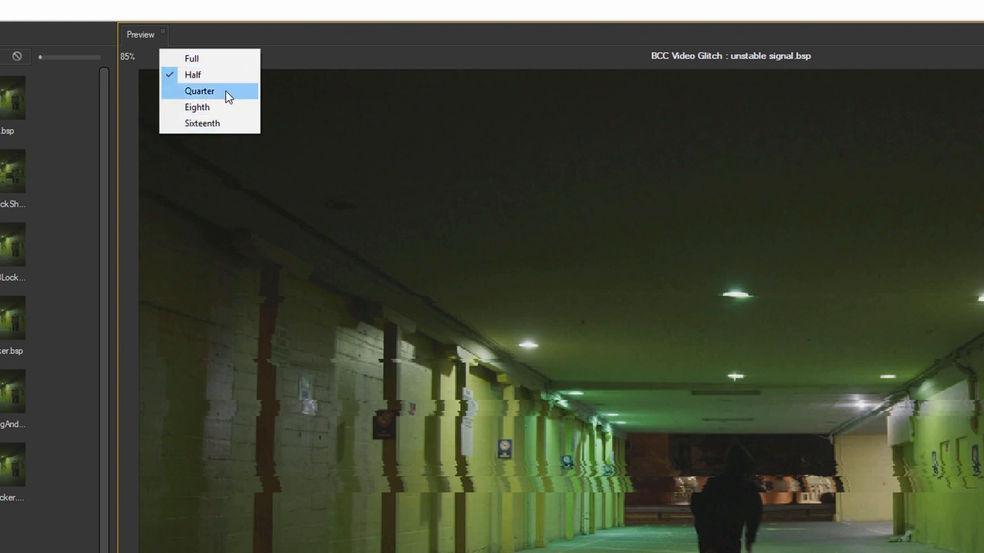
pyautogui.moveTo(335, 65)
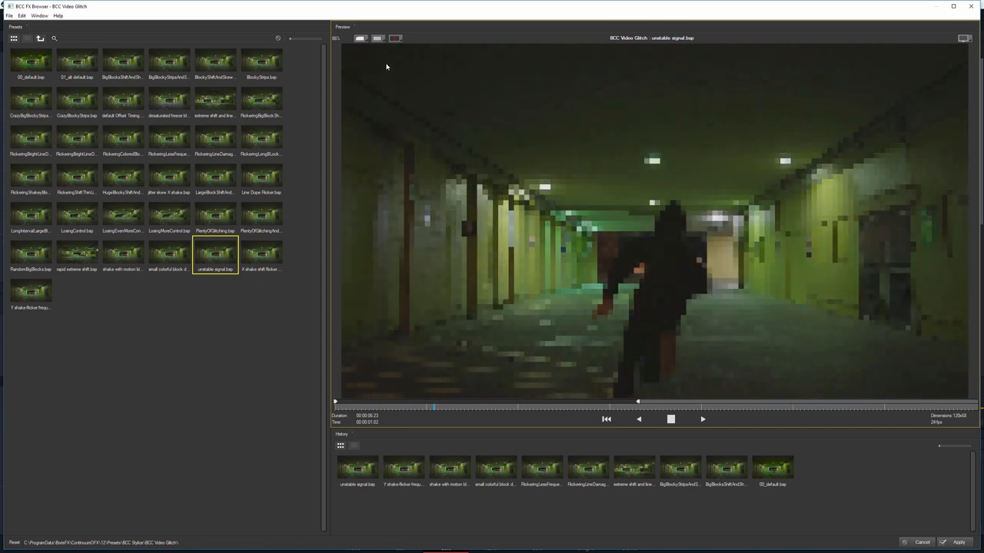
# Step: Compare original and glitched clip side by side, then switch to another comparison mode
pyautogui.click(394, 39)
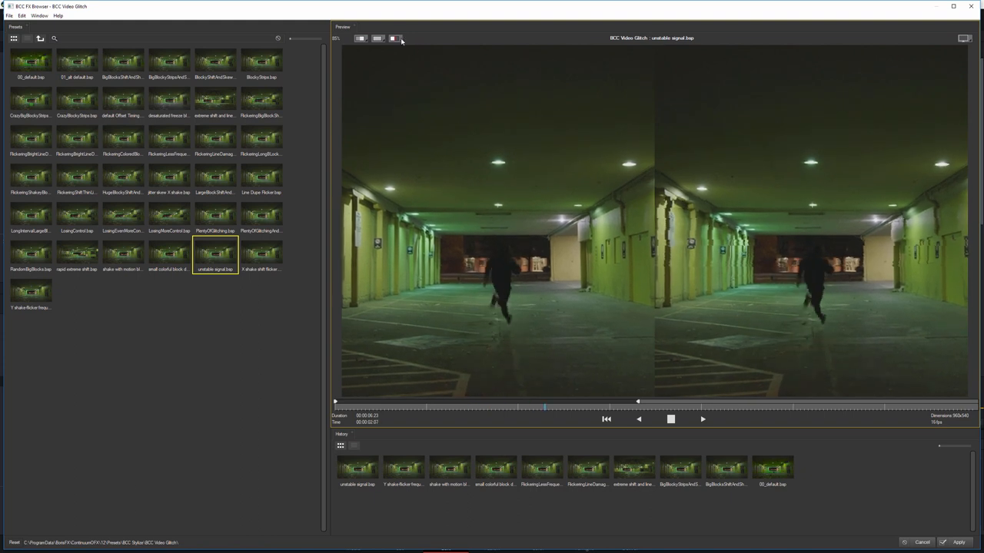
pyautogui.click(392, 38)
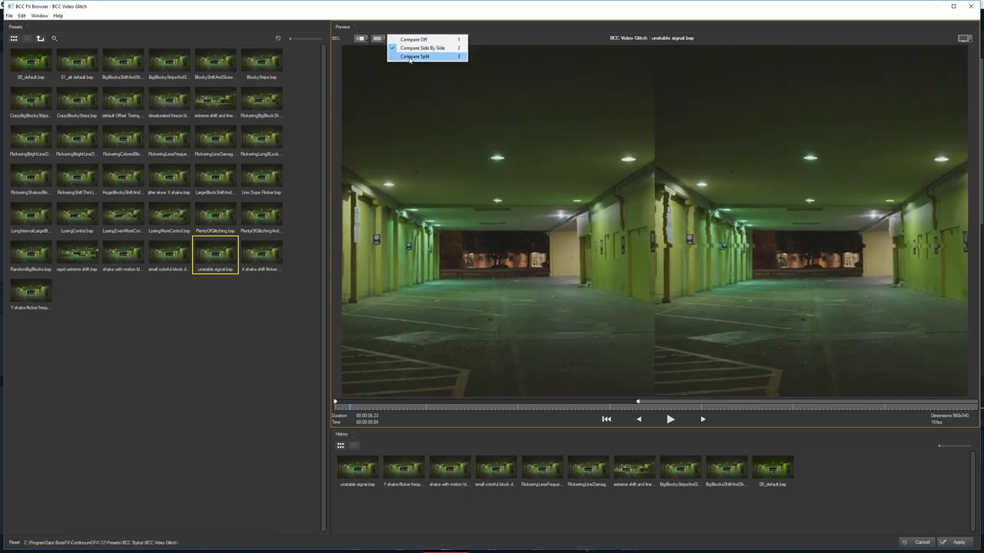
pyautogui.click(415, 56)
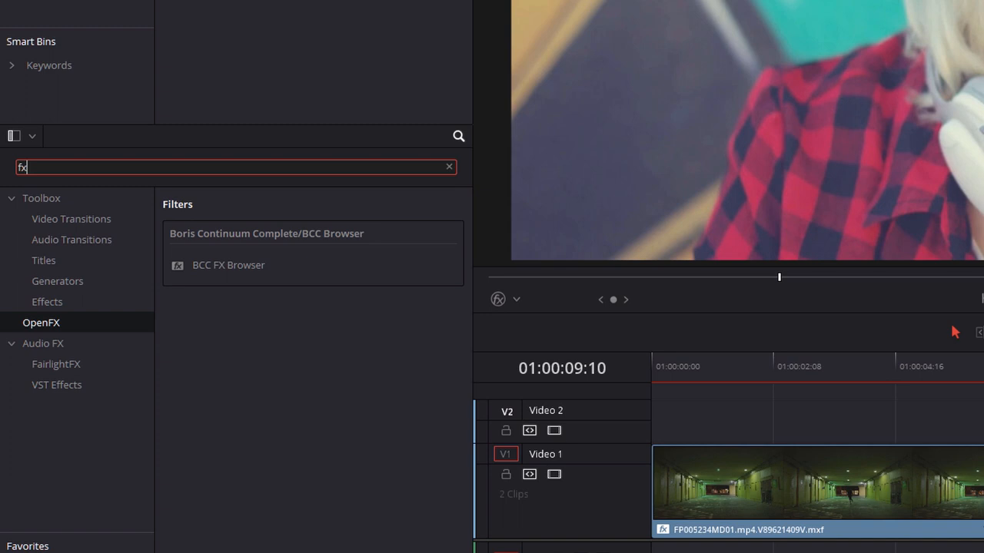
# Step: Preview an Artist's Poster preset, then heavier and lighter Directional Blur presets
pyautogui.write('b')
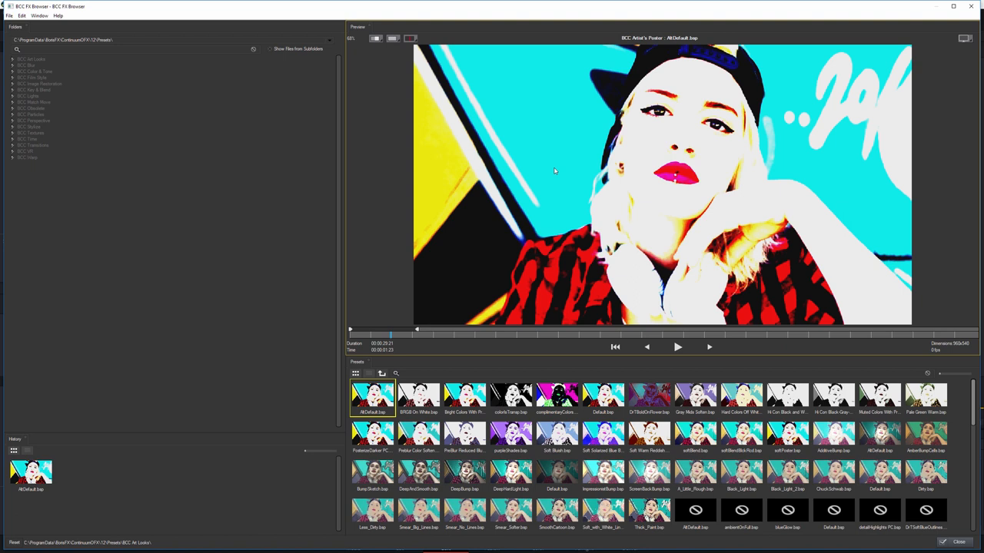
pyautogui.moveTo(778, 306)
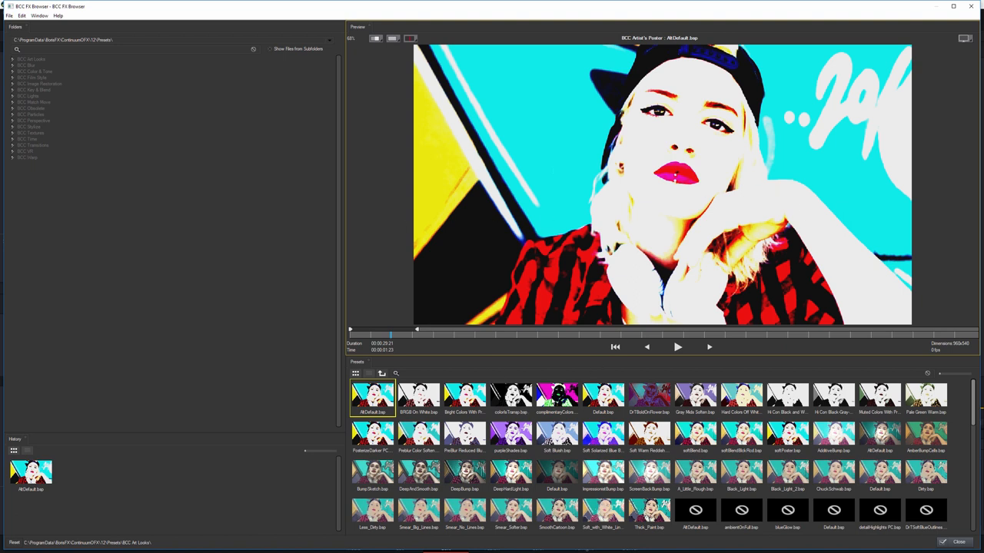
pyautogui.click(557, 396)
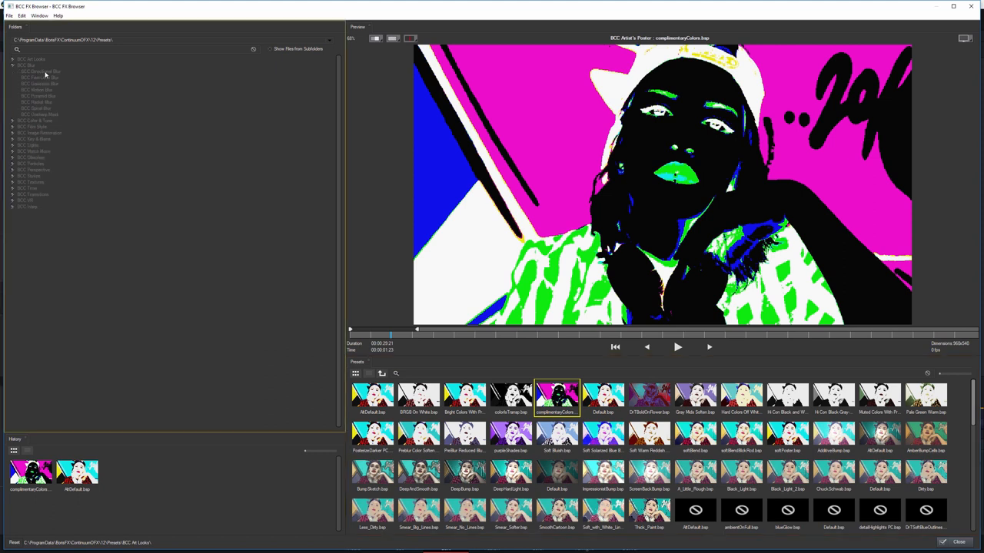
pyautogui.click(39, 77)
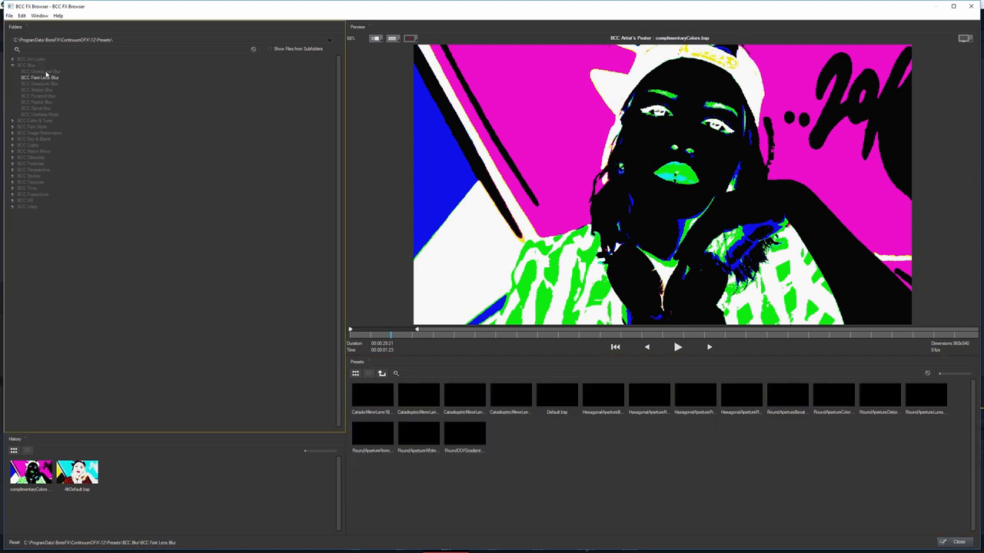
pyautogui.click(40, 70)
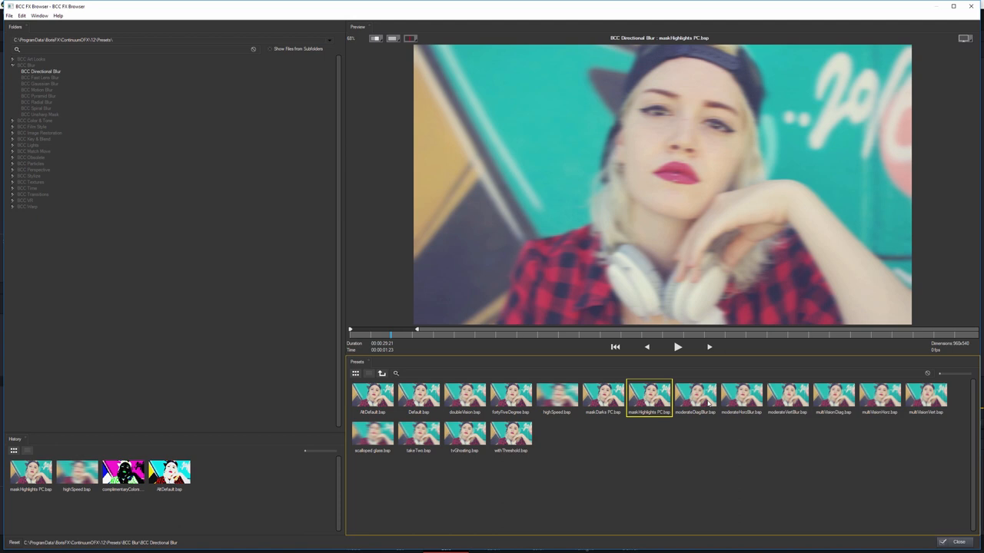
pyautogui.click(372, 433)
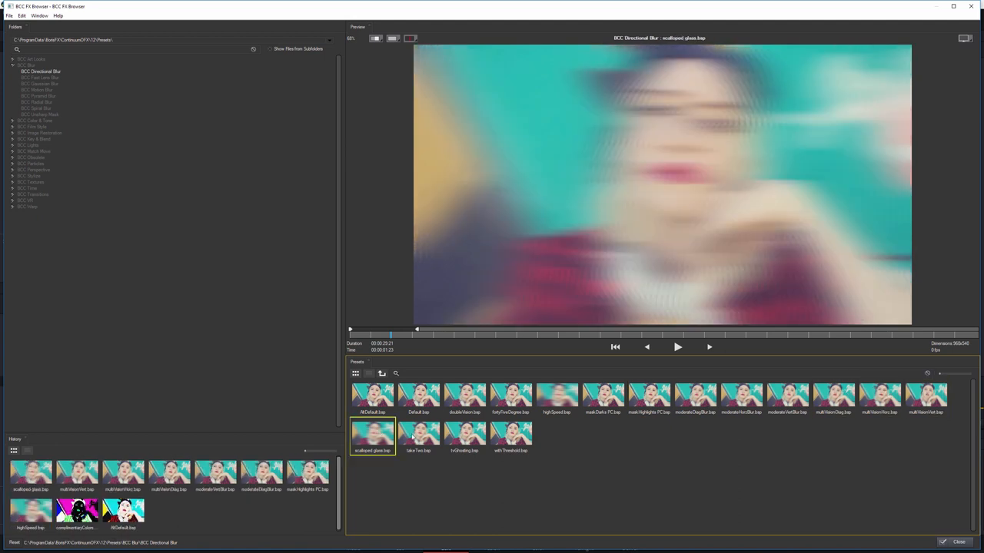
pyautogui.click(418, 433)
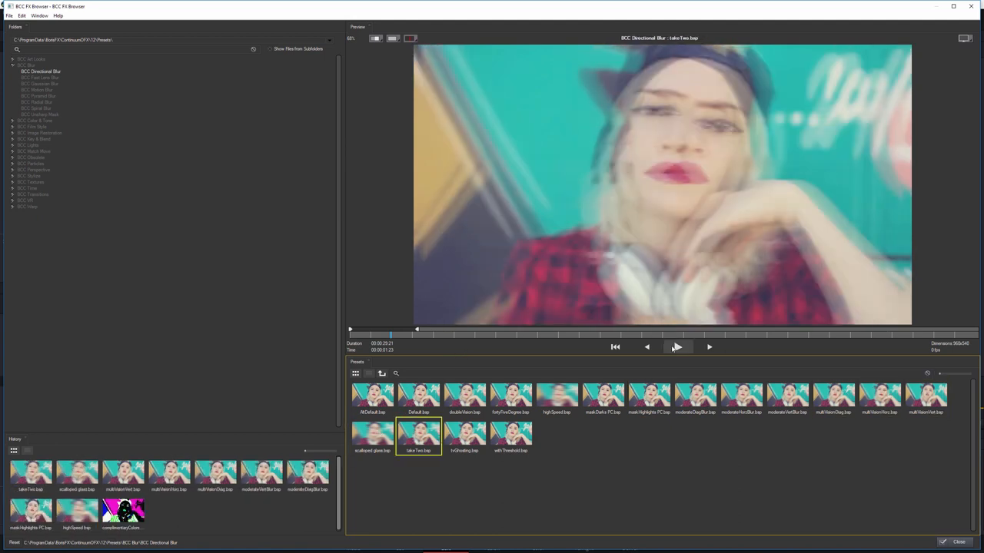
# Step: Switch to Film Style > Two Strip Color and preview the red-amber, pink-tinted and IcemanDD presets
pyautogui.click(43, 145)
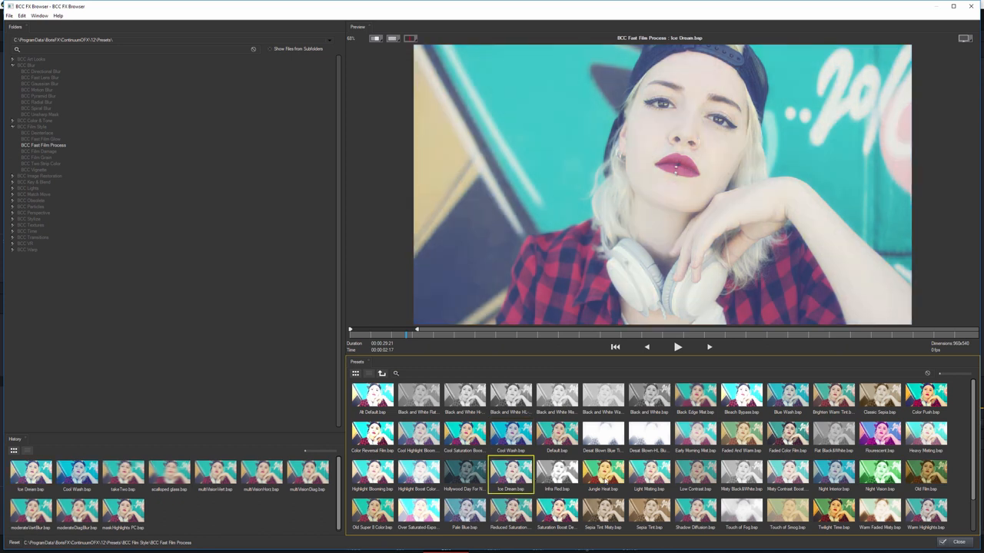
pyautogui.click(40, 163)
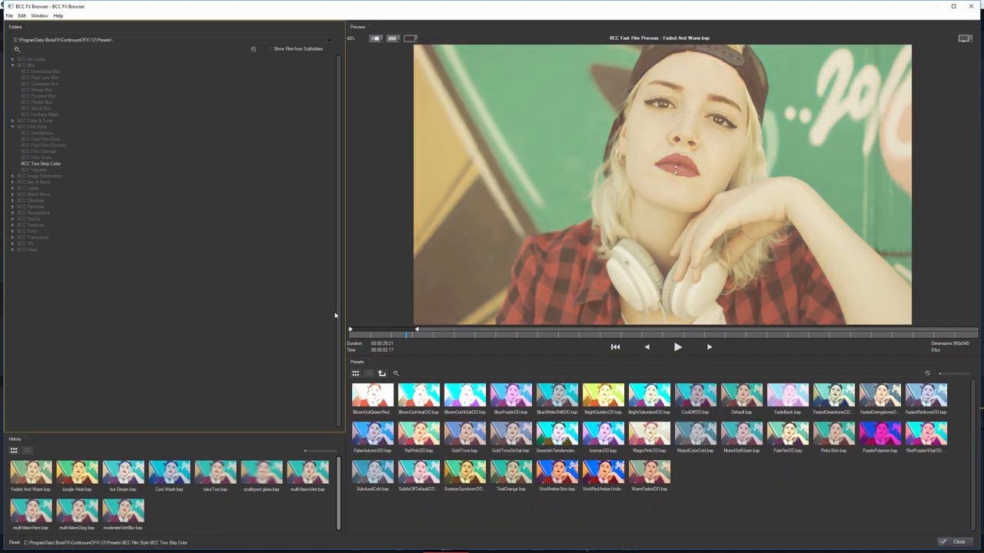
pyautogui.click(602, 473)
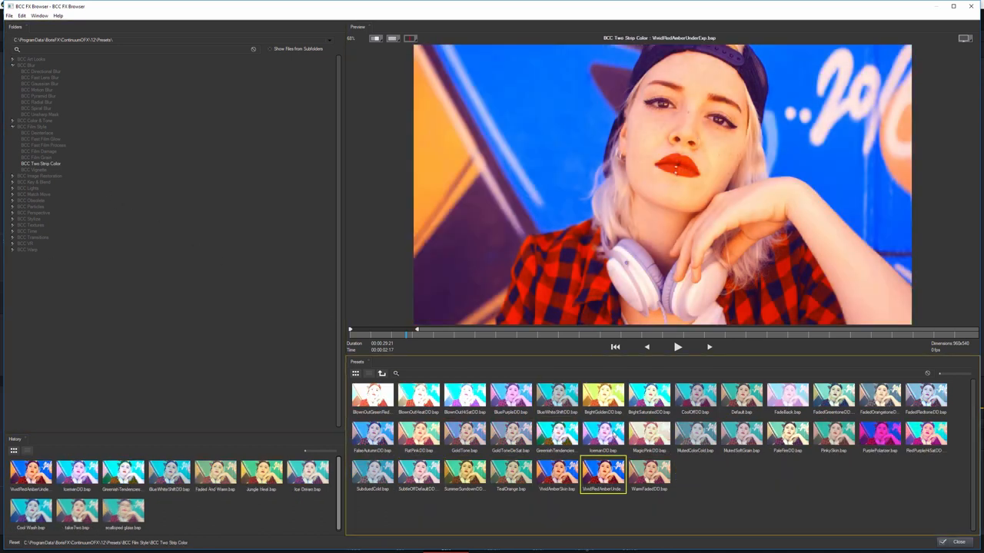
pyautogui.click(649, 436)
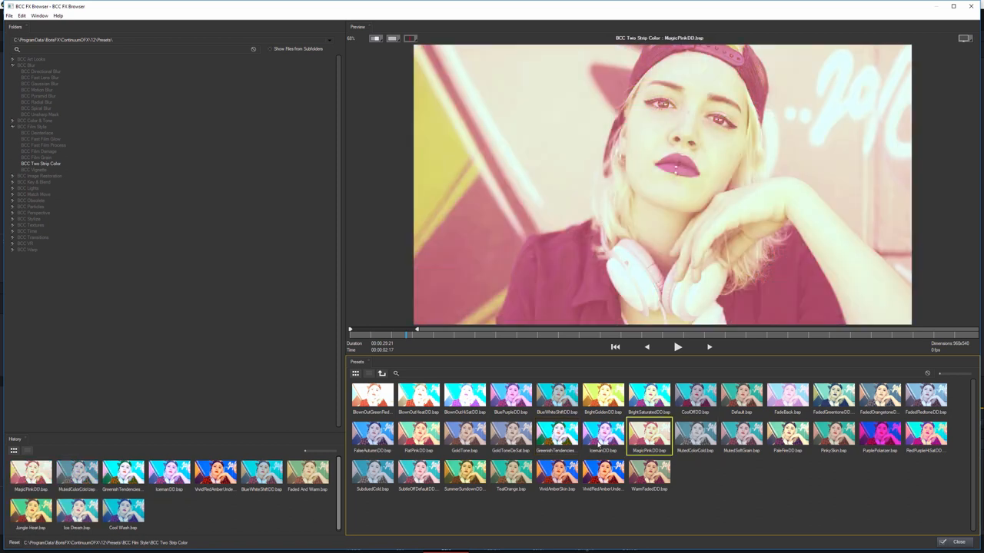
pyautogui.click(602, 436)
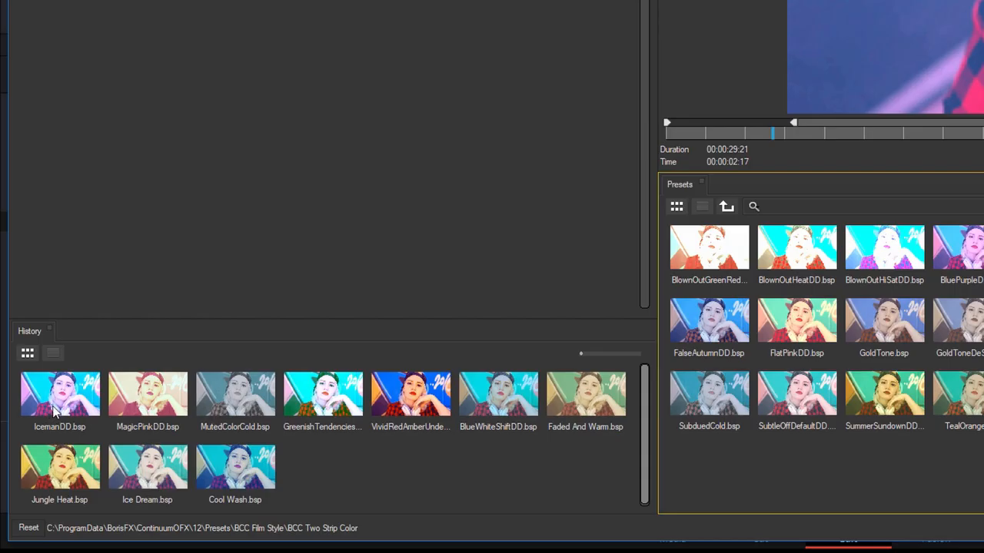
# Step: Recall the greenish and IcemanDD looks from history, then preview TealOrange and another Two Strip Color preset
pyautogui.click(323, 393)
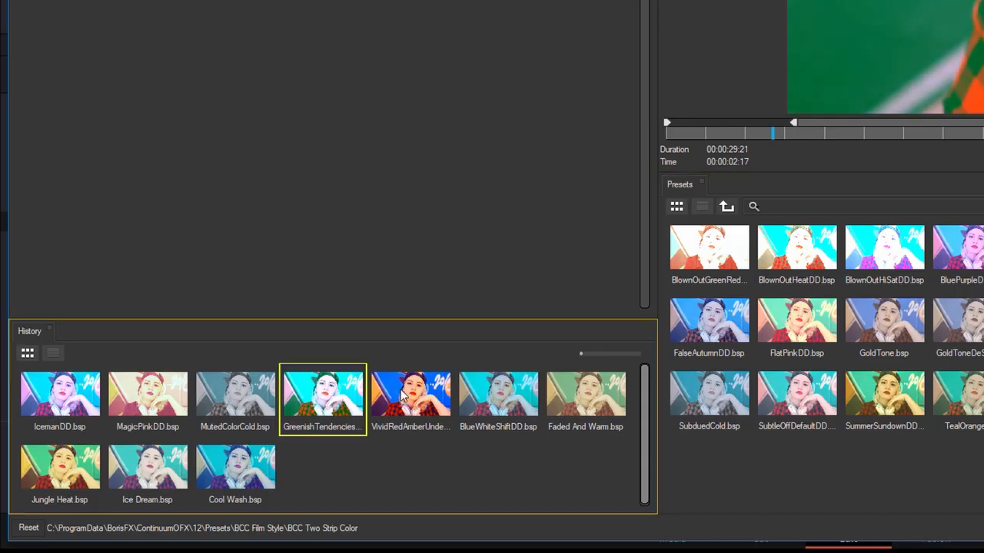
pyautogui.click(410, 397)
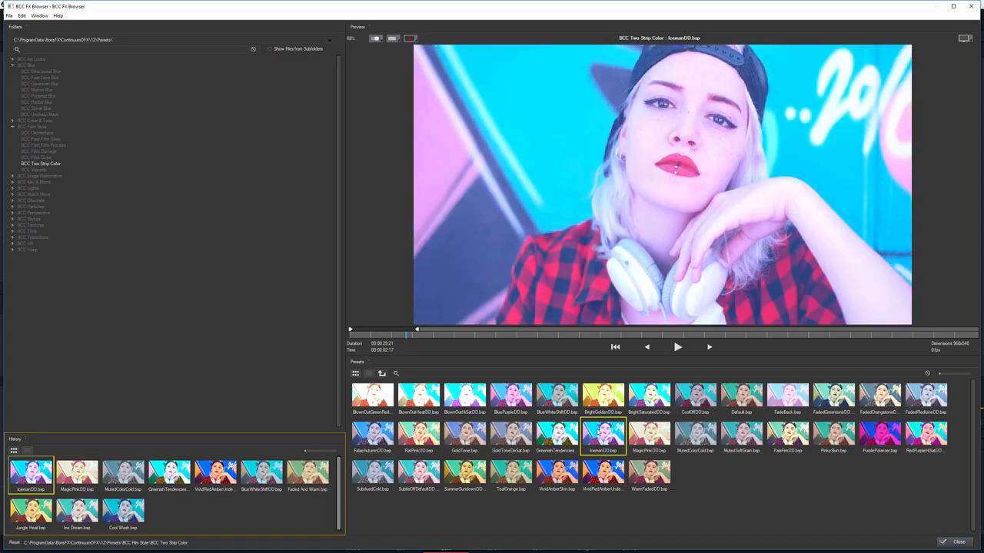
pyautogui.click(511, 474)
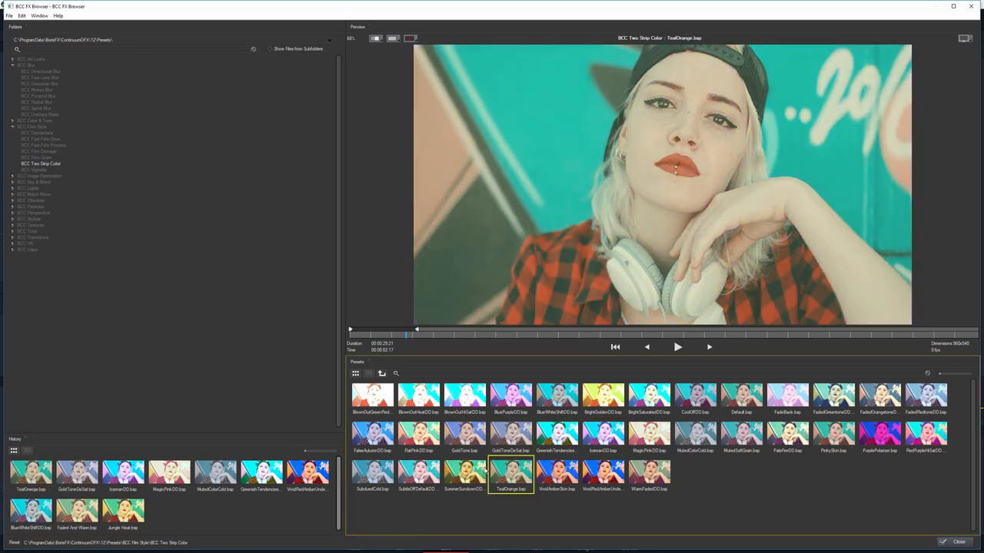
pyautogui.click(511, 436)
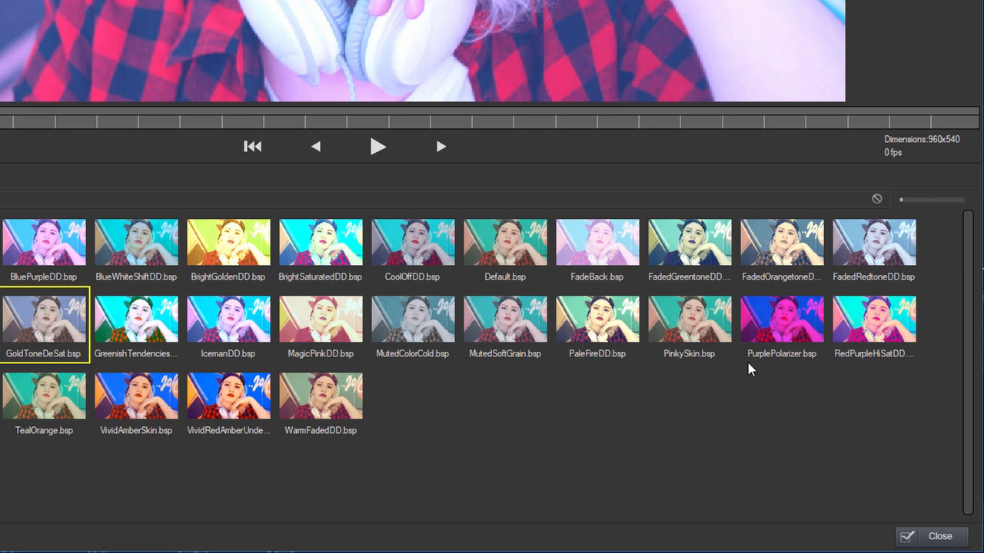
pyautogui.moveTo(461, 212)
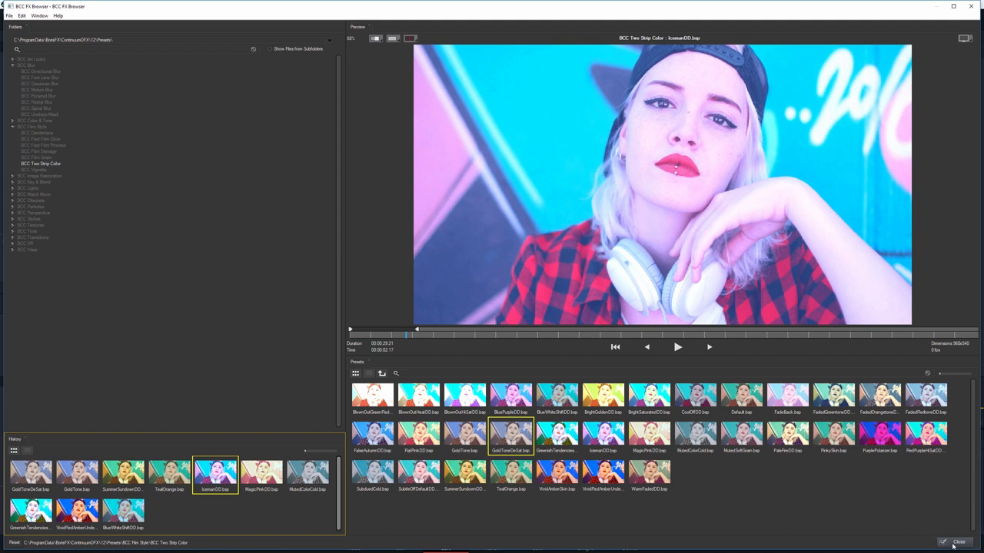
# Step: Apply the IcemanDD Two Strip Color preset and close the FX Browser
pyautogui.click(959, 542)
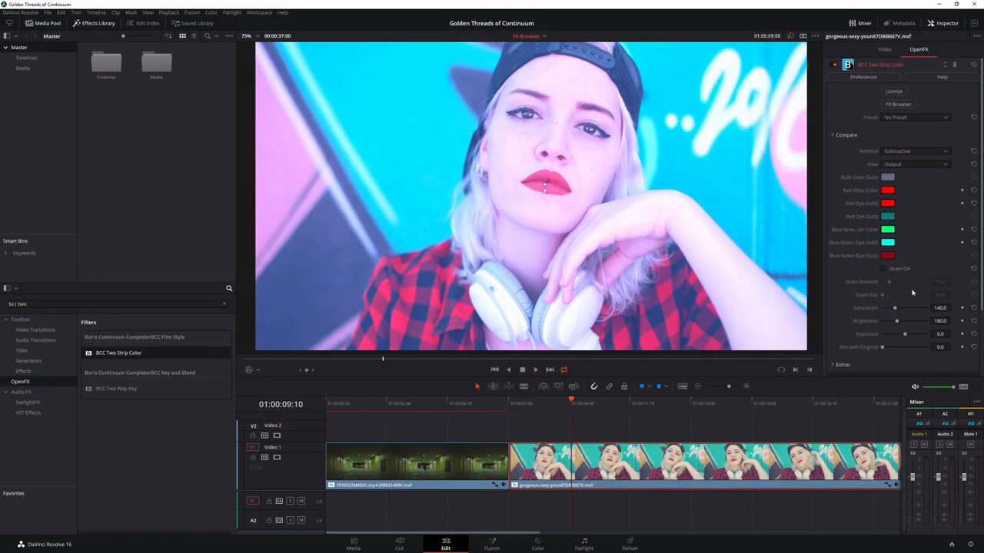
# Step: Adjust a BCC Two Strip Color setting in the Inspector and play the timeline to review the look
pyautogui.moveTo(882, 347); pyautogui.dragTo(906, 347)
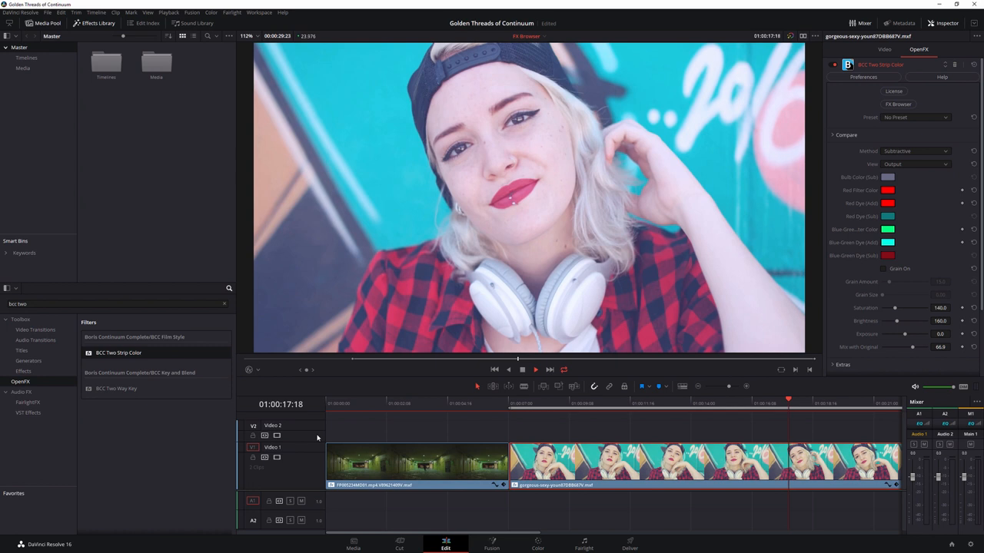
pyautogui.click(522, 368)
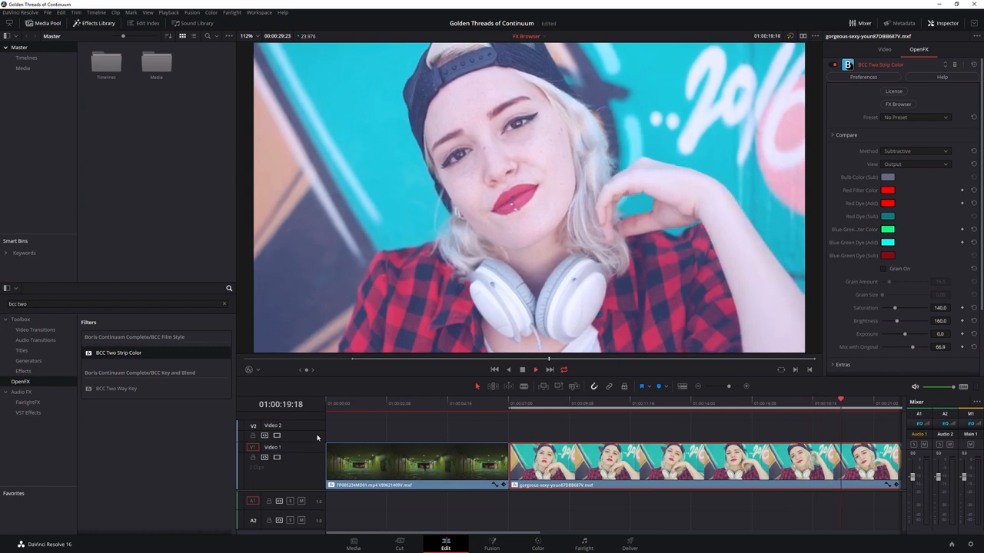